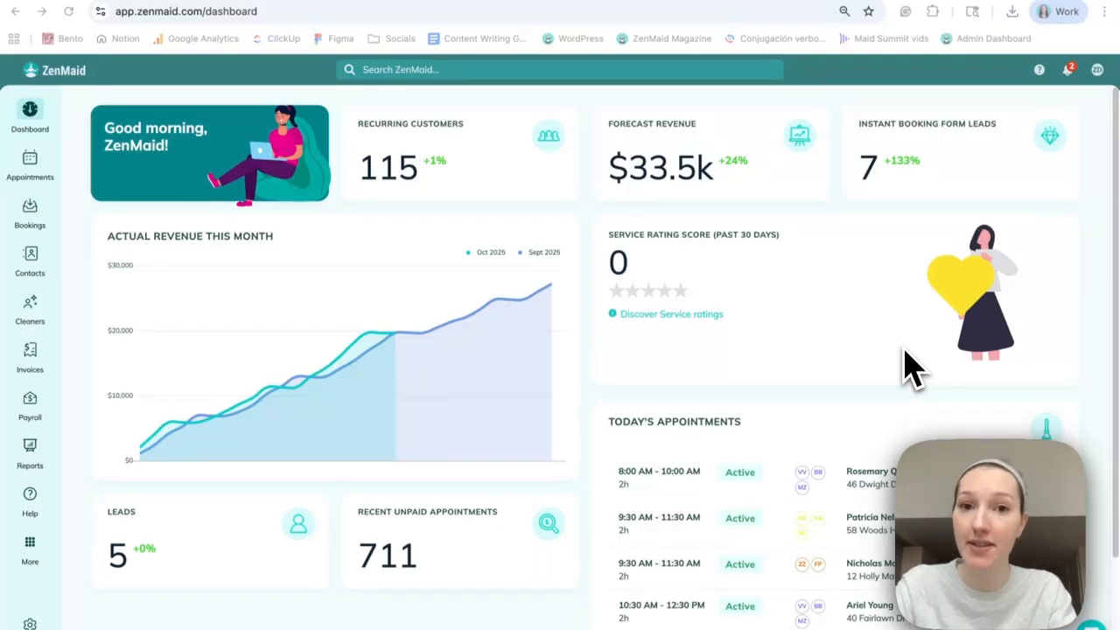
{"action": "mouse_move", "coordinate": [429, 192]}
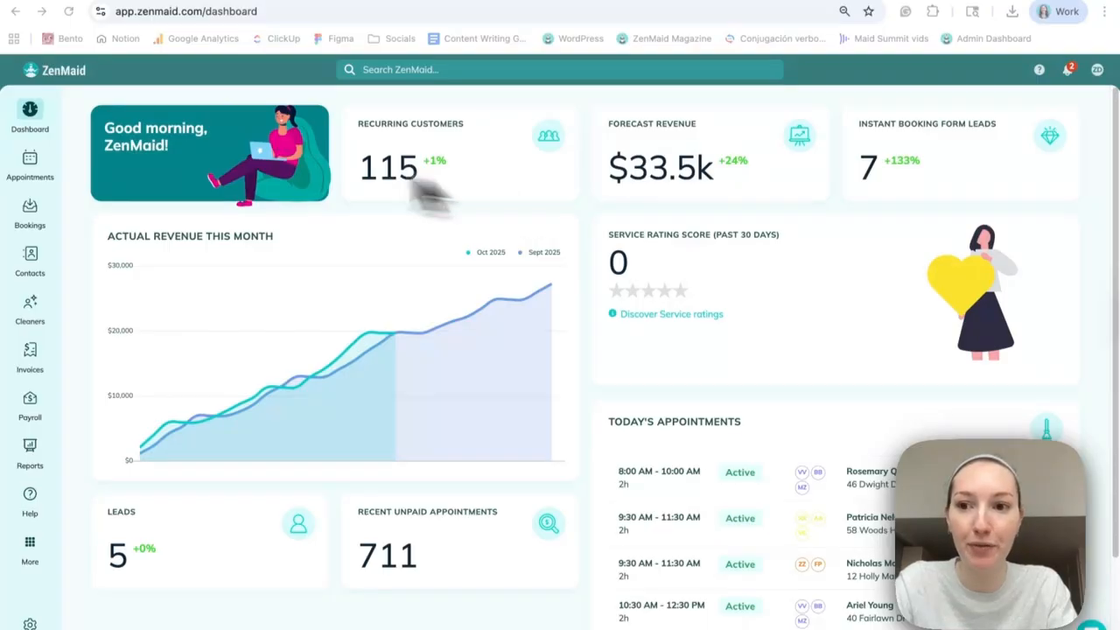
{"action": "mouse_move", "coordinate": [88, 127]}
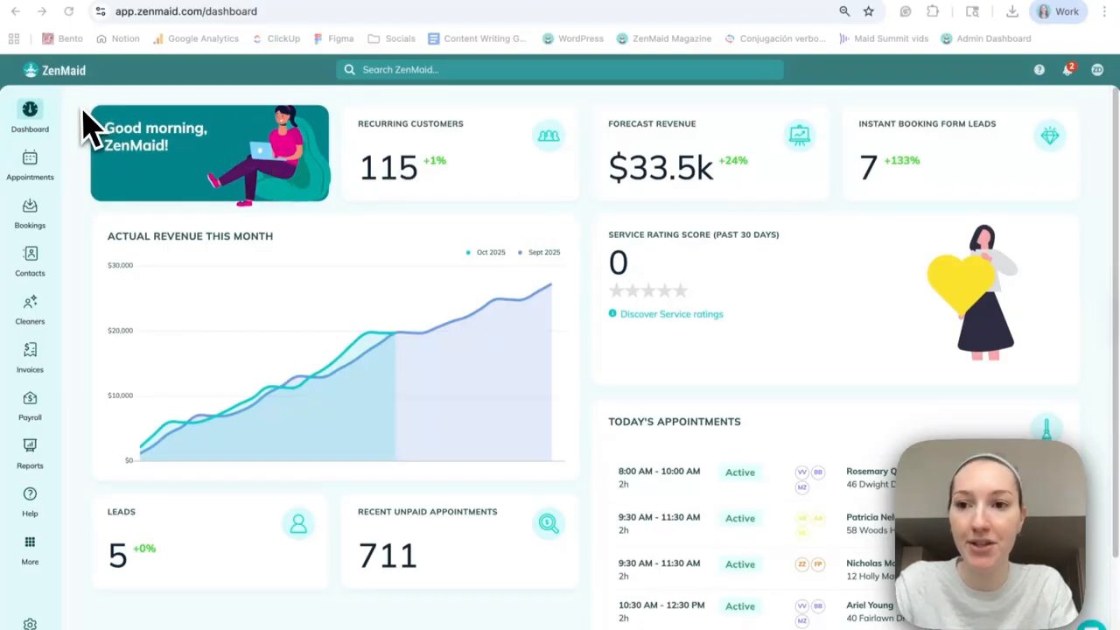
- Show the Appointments flyout listing calendar, list, dispatch and map options
{"action": "left_click", "coordinate": [30, 166]}
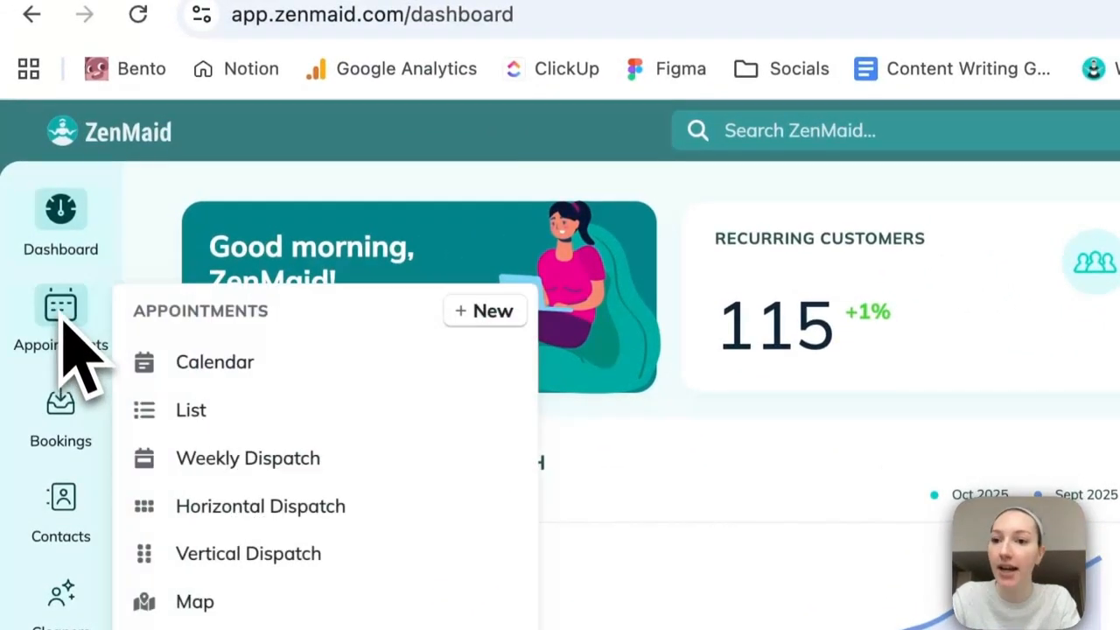
{"action": "mouse_move", "coordinate": [359, 376]}
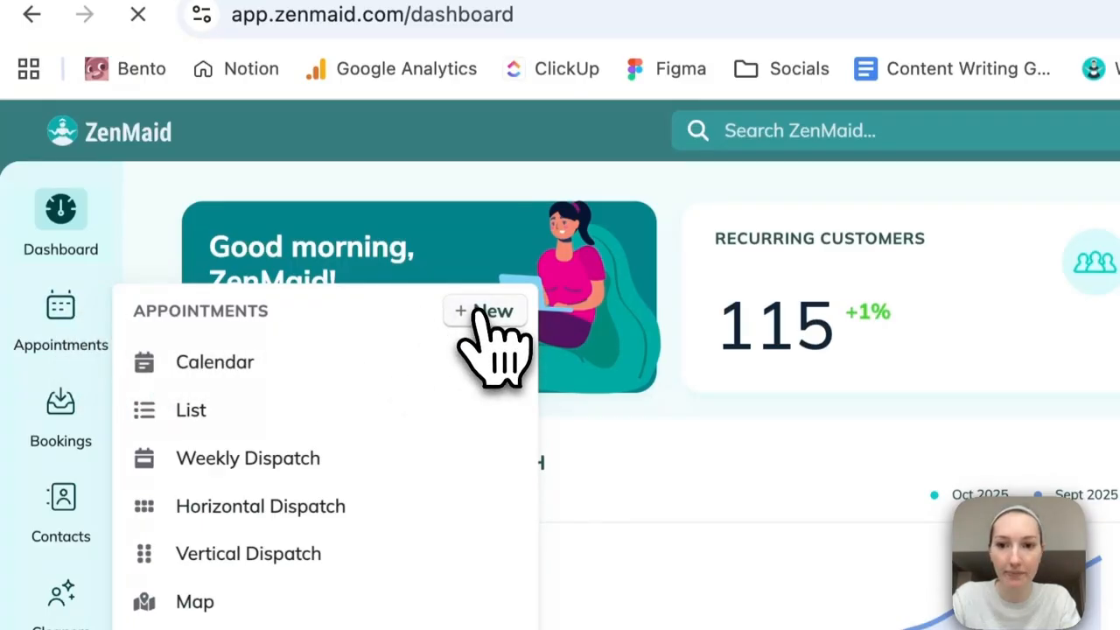
{"action": "left_click", "coordinate": [484, 311]}
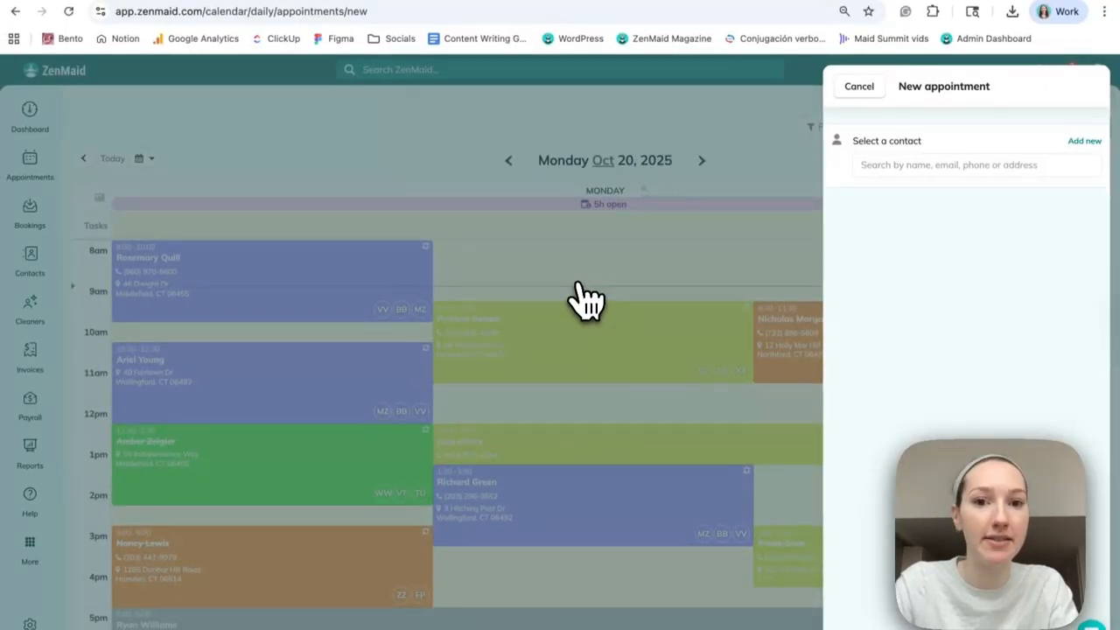
{"action": "mouse_move", "coordinate": [1022, 217]}
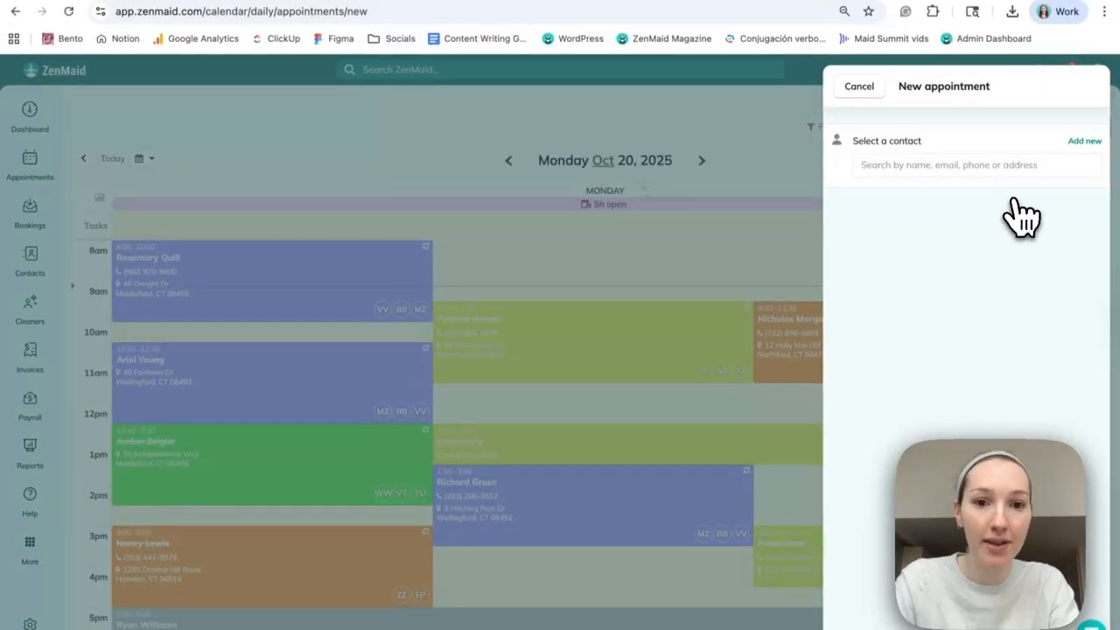
{"action": "mouse_move", "coordinate": [525, 306]}
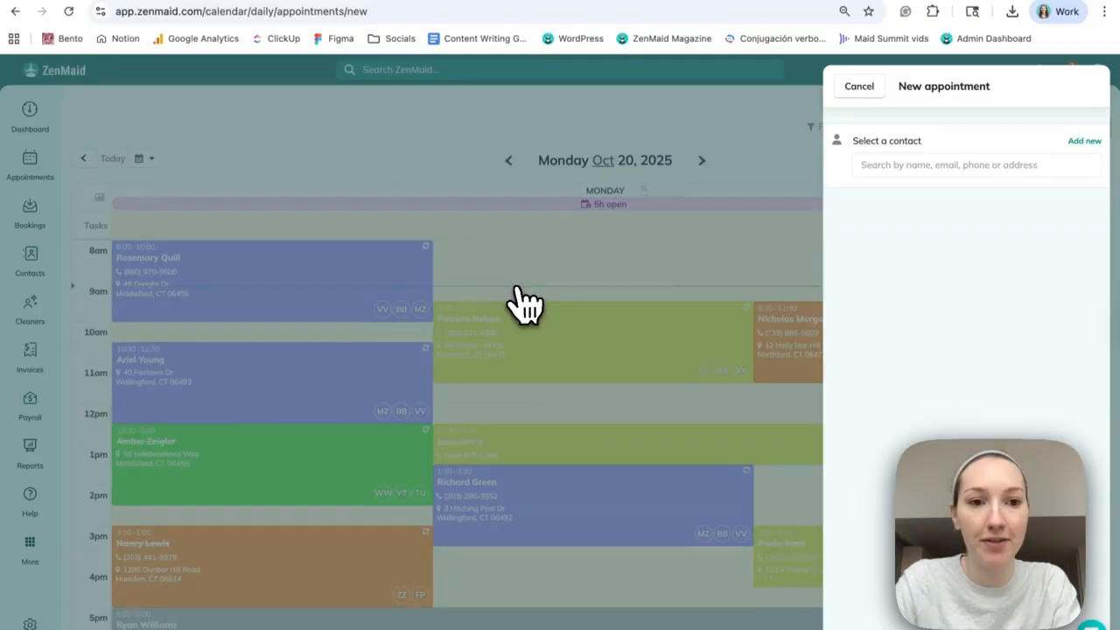
{"action": "mouse_move", "coordinate": [952, 164]}
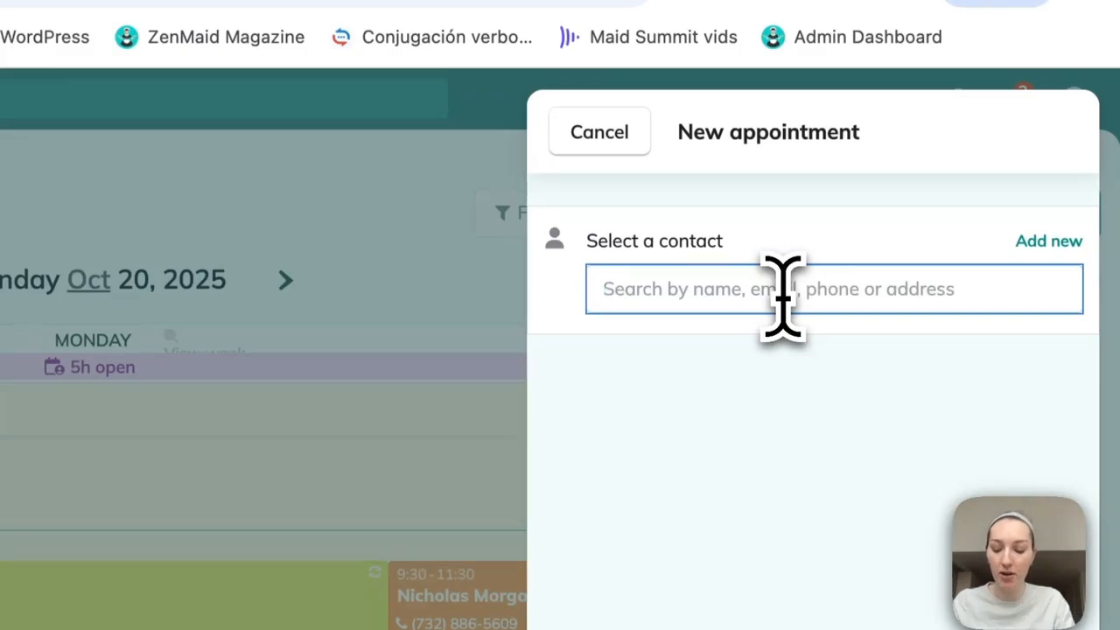
{"action": "type", "text": "ryan"}
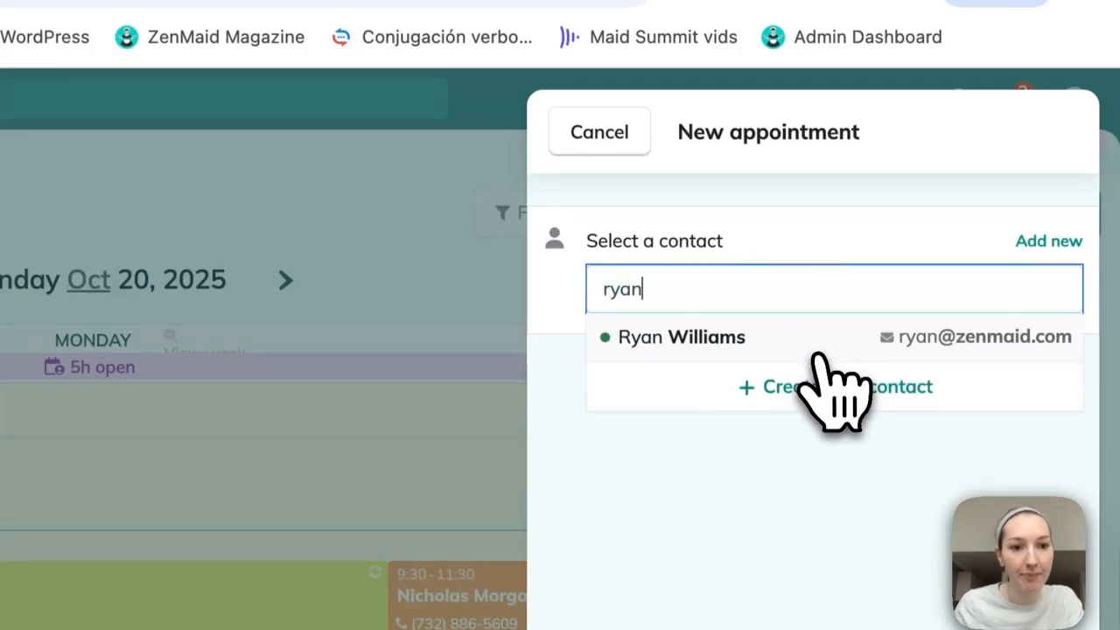
{"action": "left_click", "coordinate": [682, 337]}
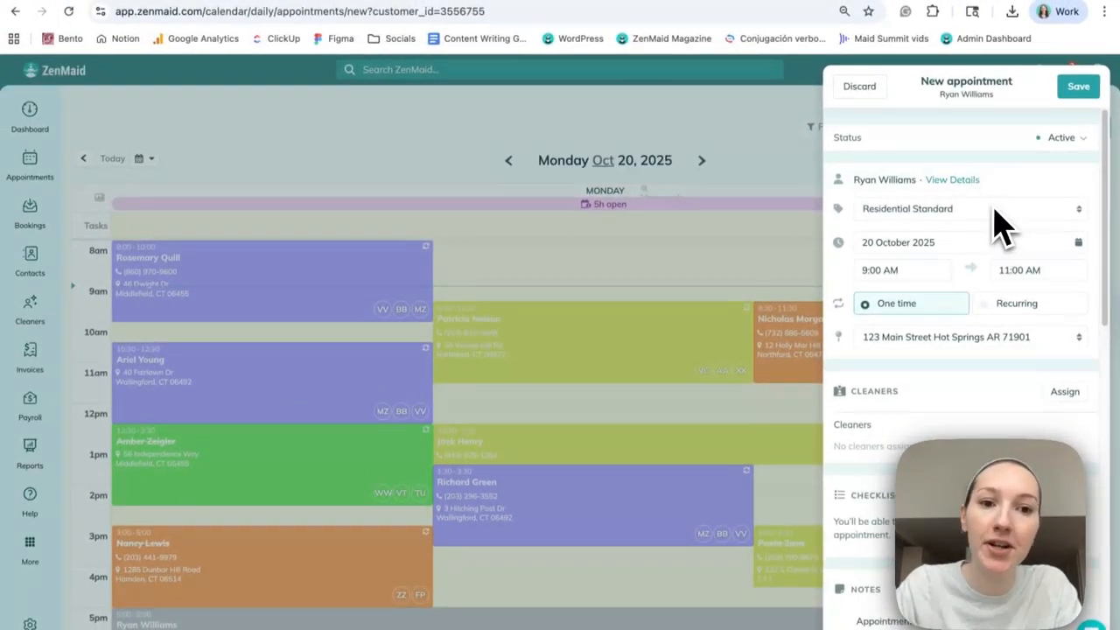
{"action": "scroll", "scroll_direction": "down", "scroll_amount": 3}
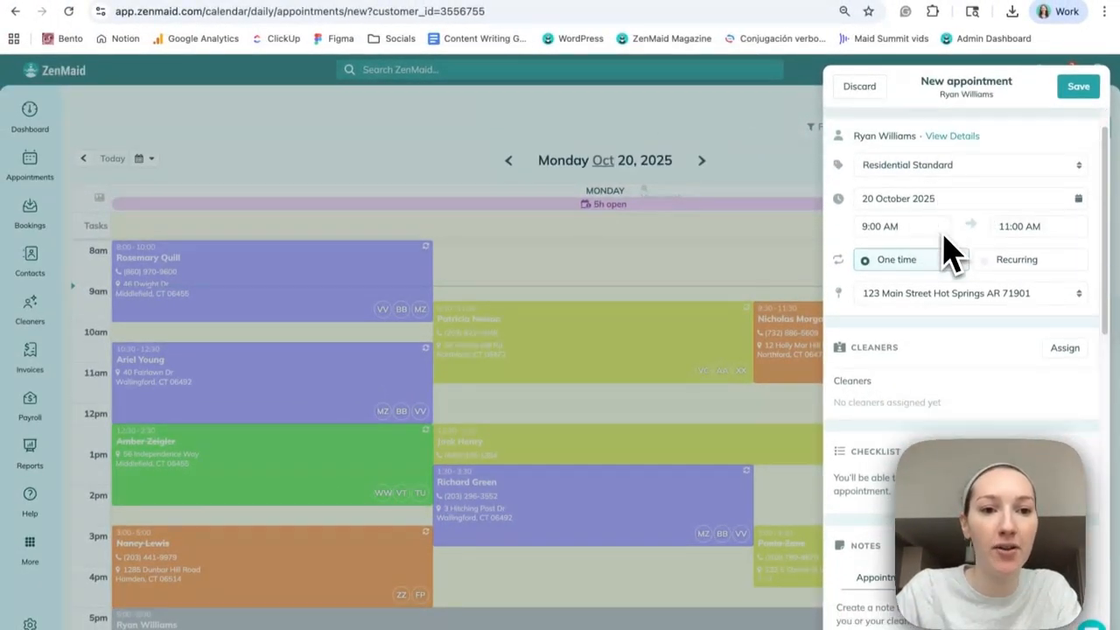
{"action": "scroll", "scroll_direction": "down", "scroll_amount": 3}
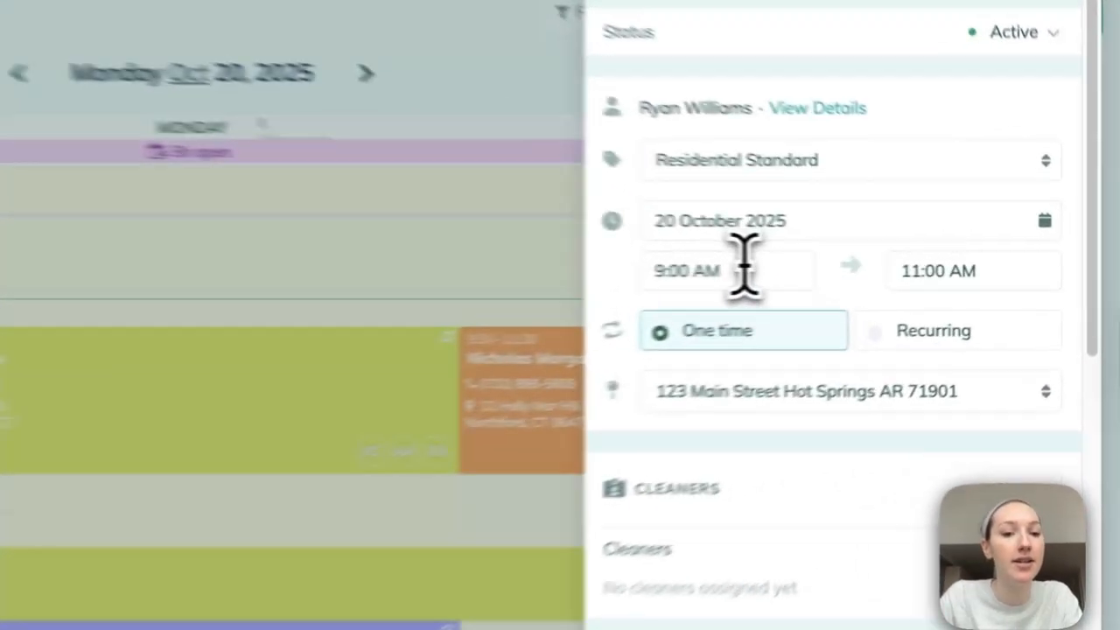
{"action": "left_click", "coordinate": [687, 270]}
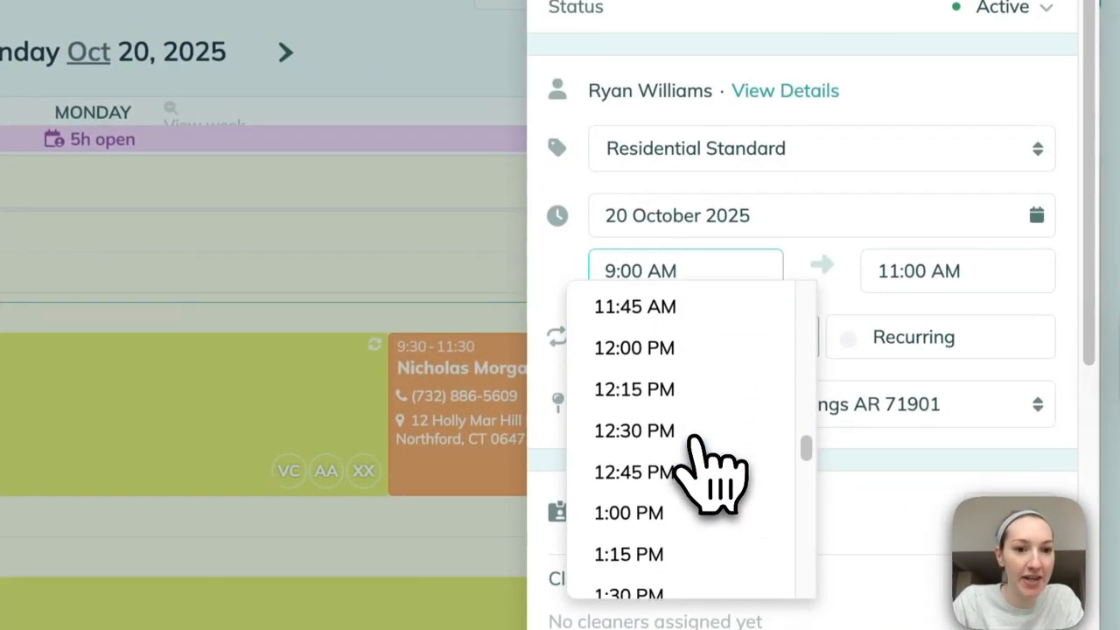
{"action": "left_click", "coordinate": [634, 472]}
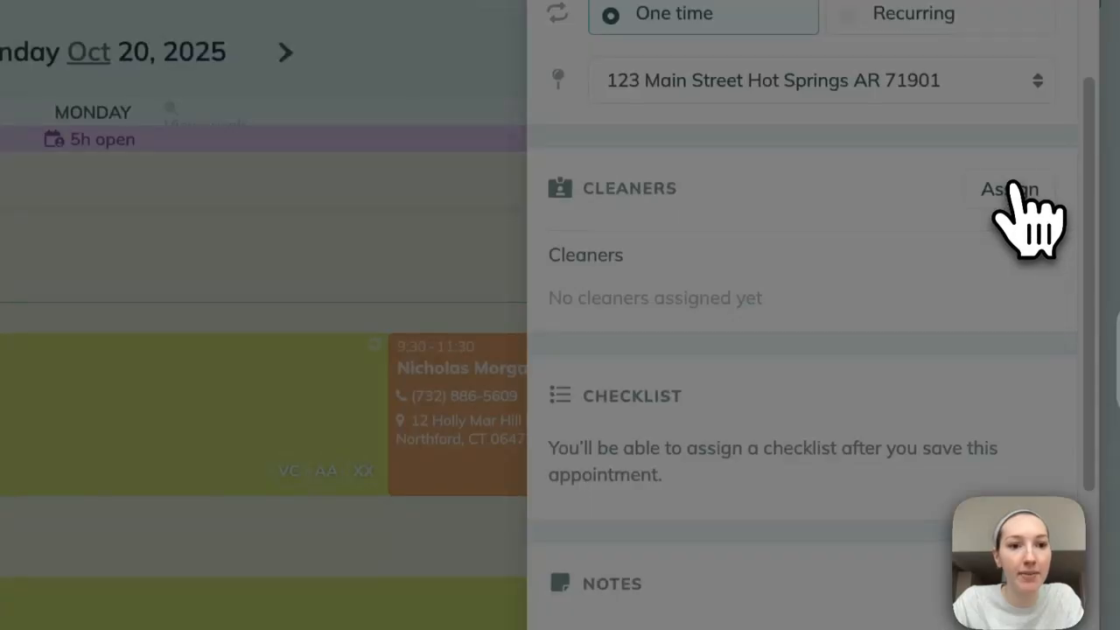
{"action": "left_click", "coordinate": [1009, 188]}
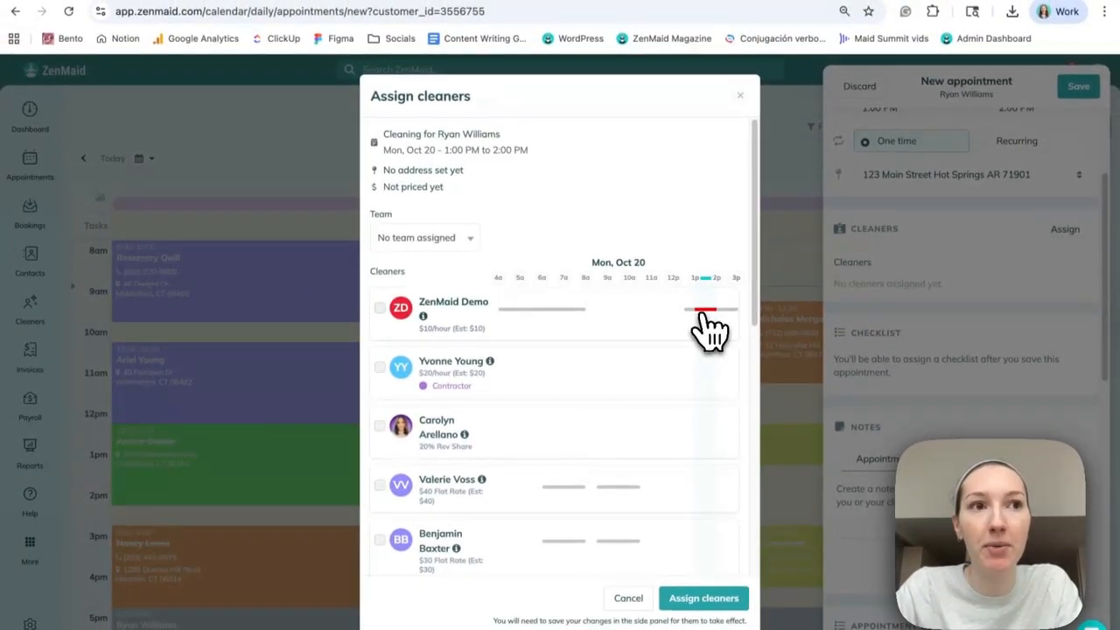
{"action": "scroll", "scroll_direction": "up", "scroll_amount": 3}
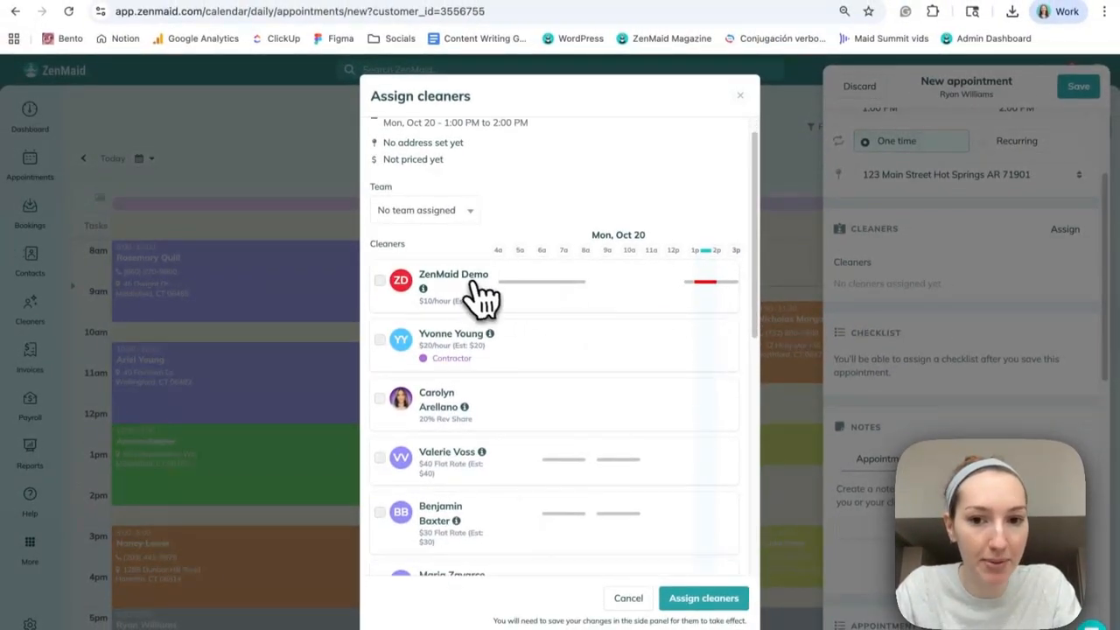
{"action": "scroll", "scroll_direction": "down", "scroll_amount": 3}
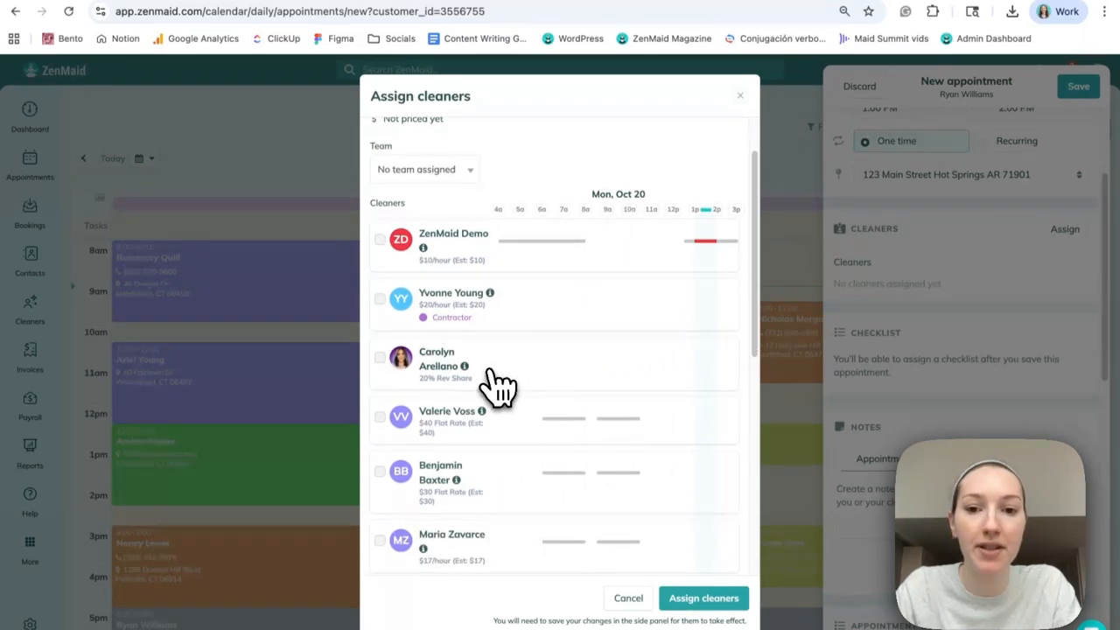
{"action": "left_click", "coordinate": [380, 357]}
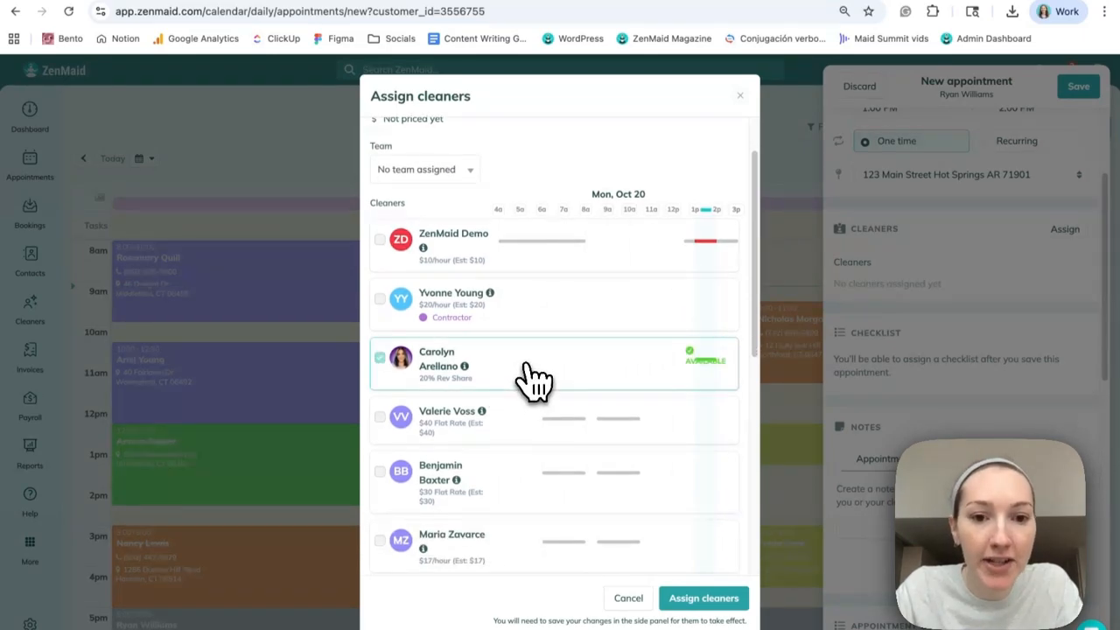
{"action": "left_click", "coordinate": [702, 598]}
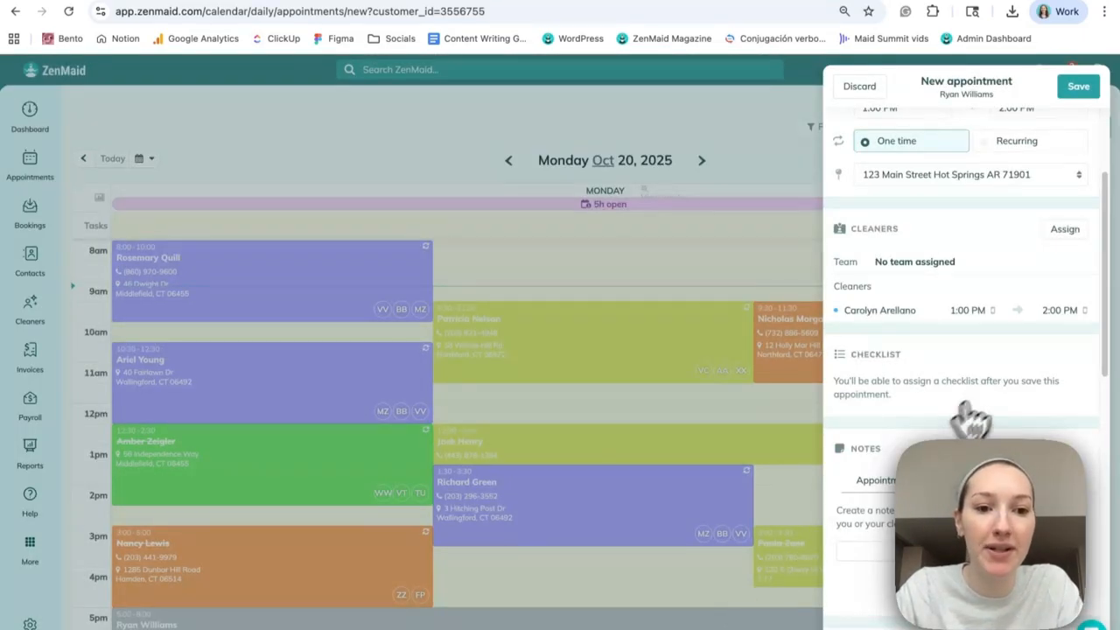
{"action": "scroll", "scroll_direction": "down", "scroll_amount": 3}
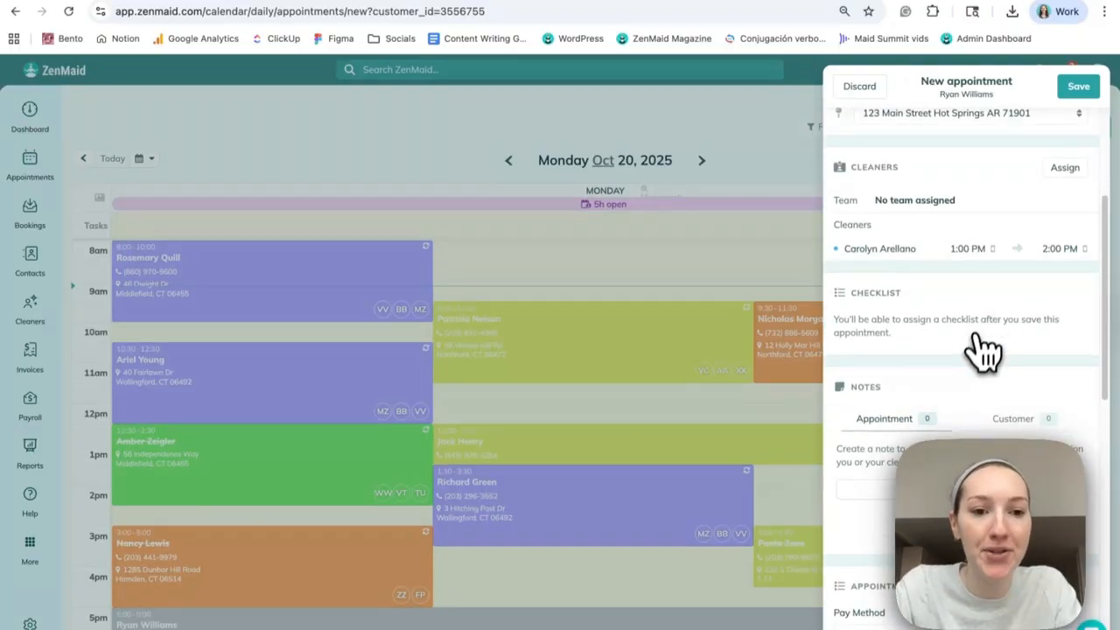
{"action": "scroll", "scroll_direction": "down", "scroll_amount": 3}
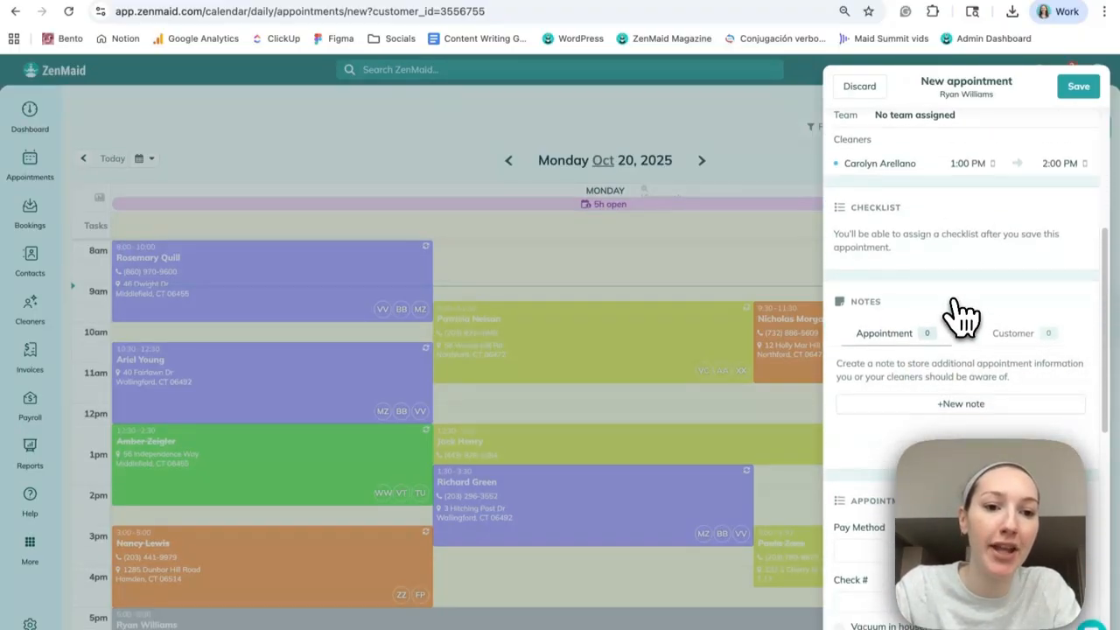
{"action": "scroll", "scroll_direction": "down", "scroll_amount": 3}
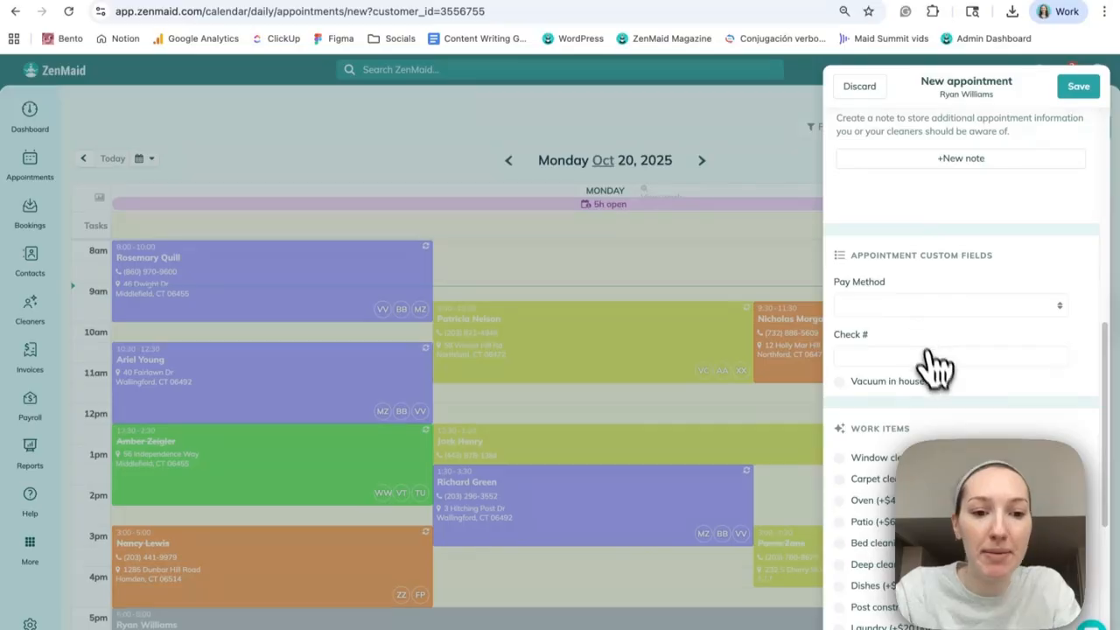
{"action": "scroll", "scroll_direction": "down", "scroll_amount": 3}
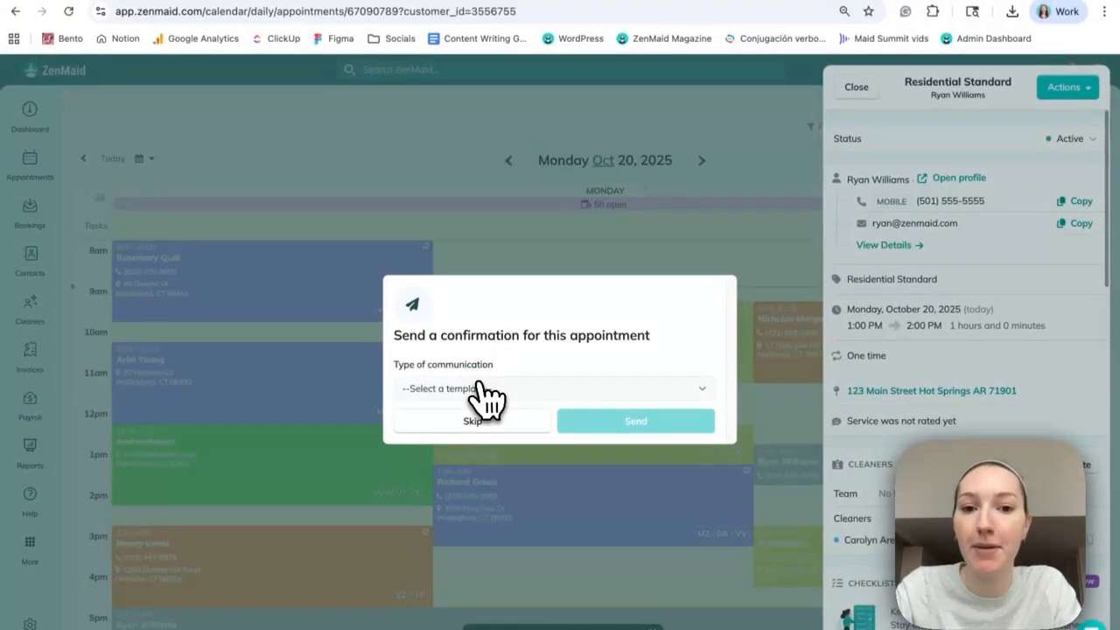
{"action": "left_click", "coordinate": [472, 421]}
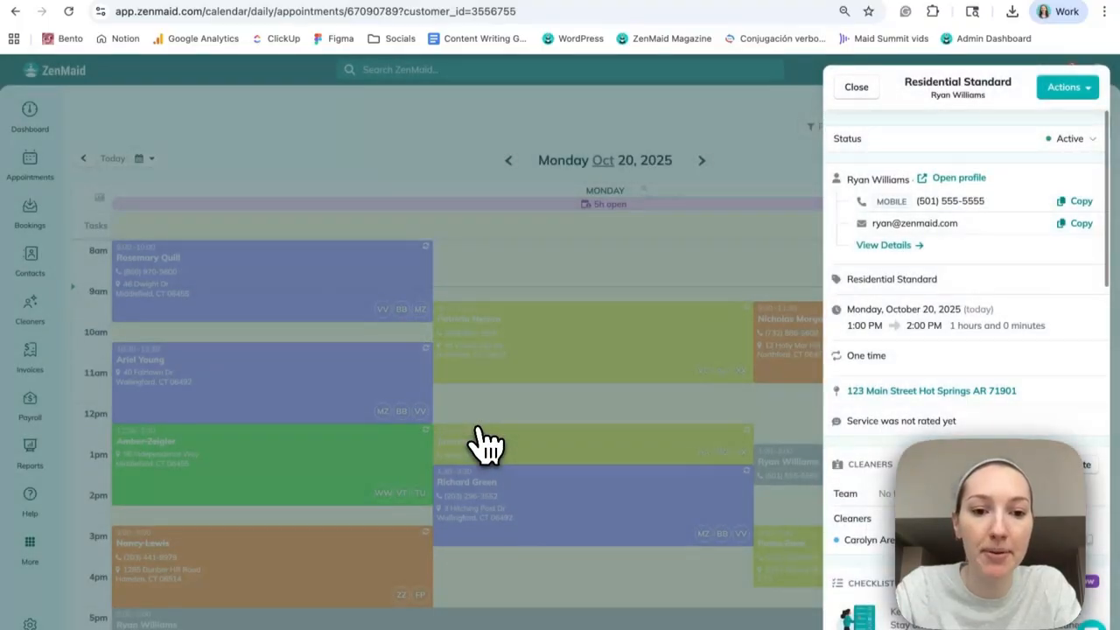
{"action": "left_click", "coordinate": [856, 87]}
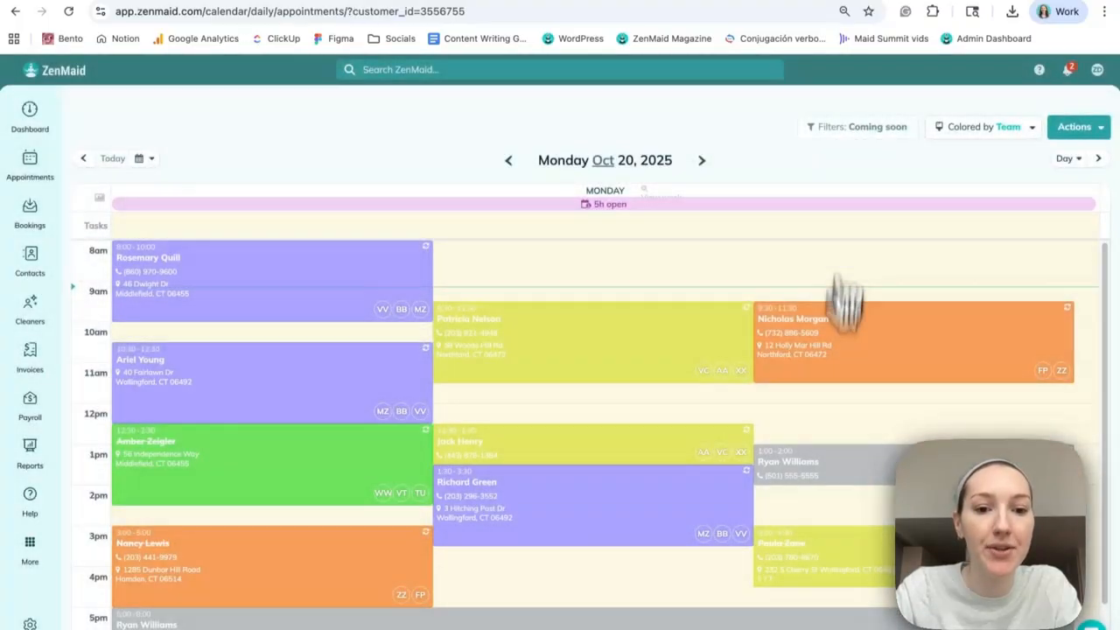
{"action": "scroll", "scroll_direction": "down", "scroll_amount": 3}
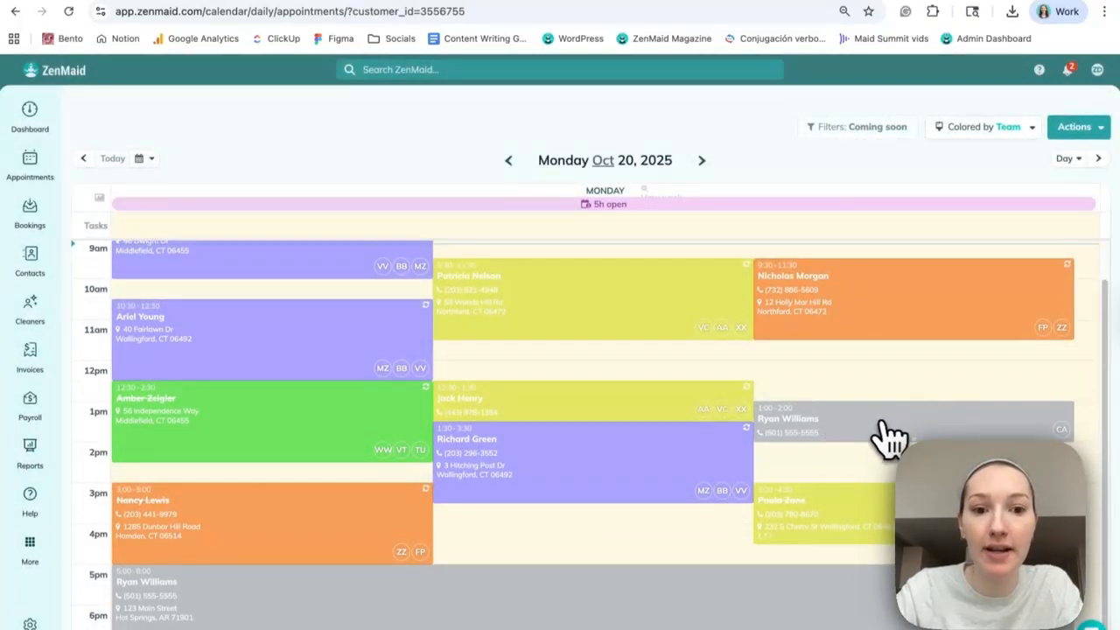
{"action": "mouse_move", "coordinate": [875, 446]}
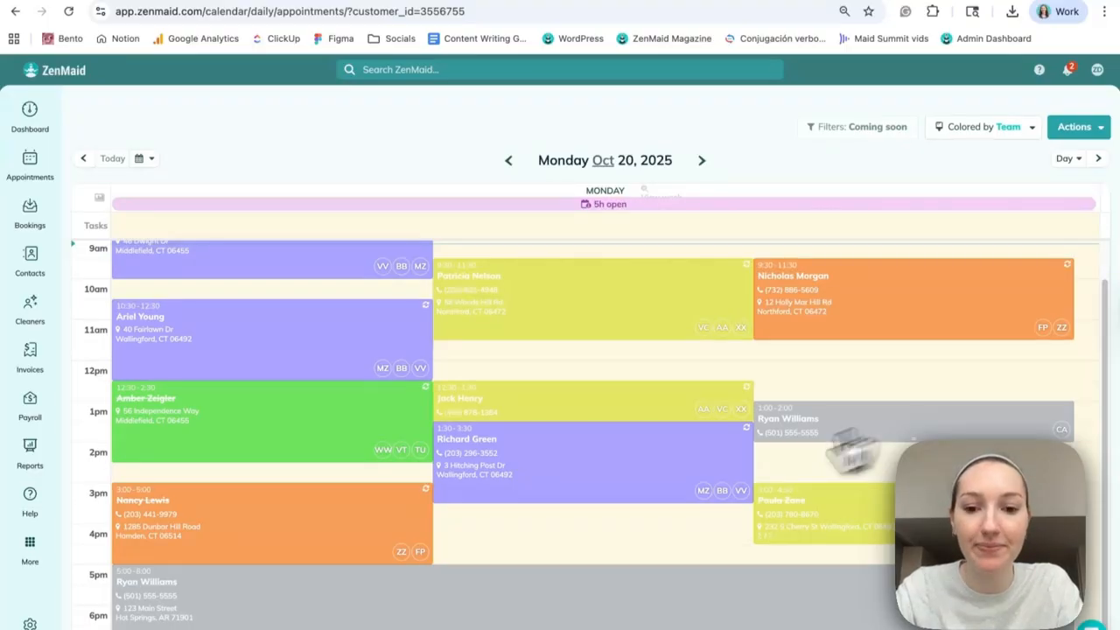
{"action": "mouse_move", "coordinate": [280, 171]}
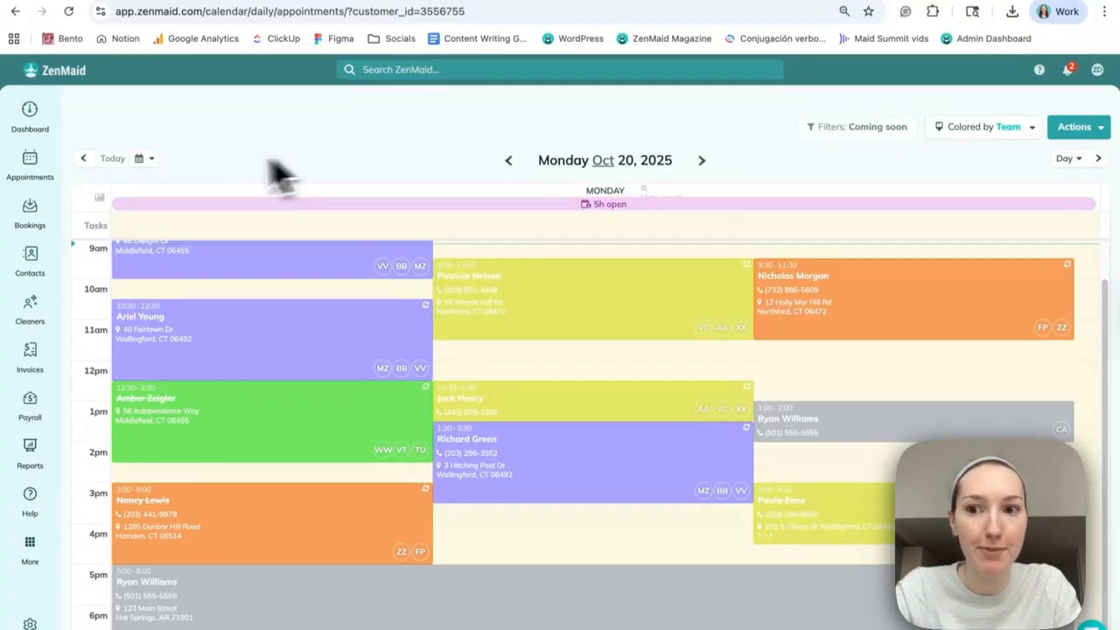
{"action": "left_click", "coordinate": [30, 258]}
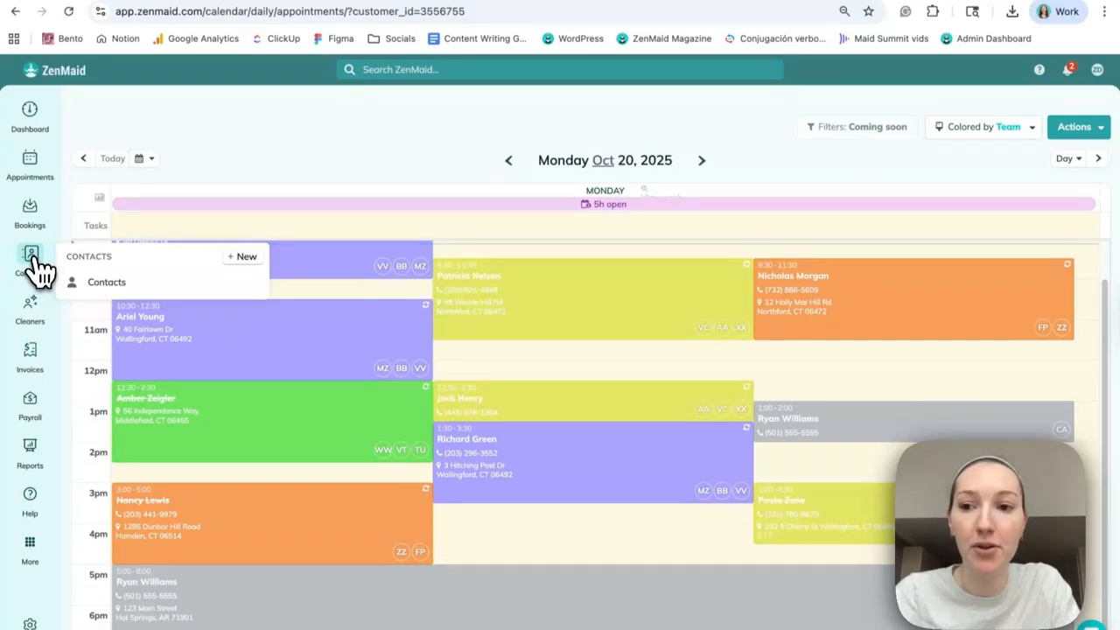
{"action": "left_click", "coordinate": [106, 282]}
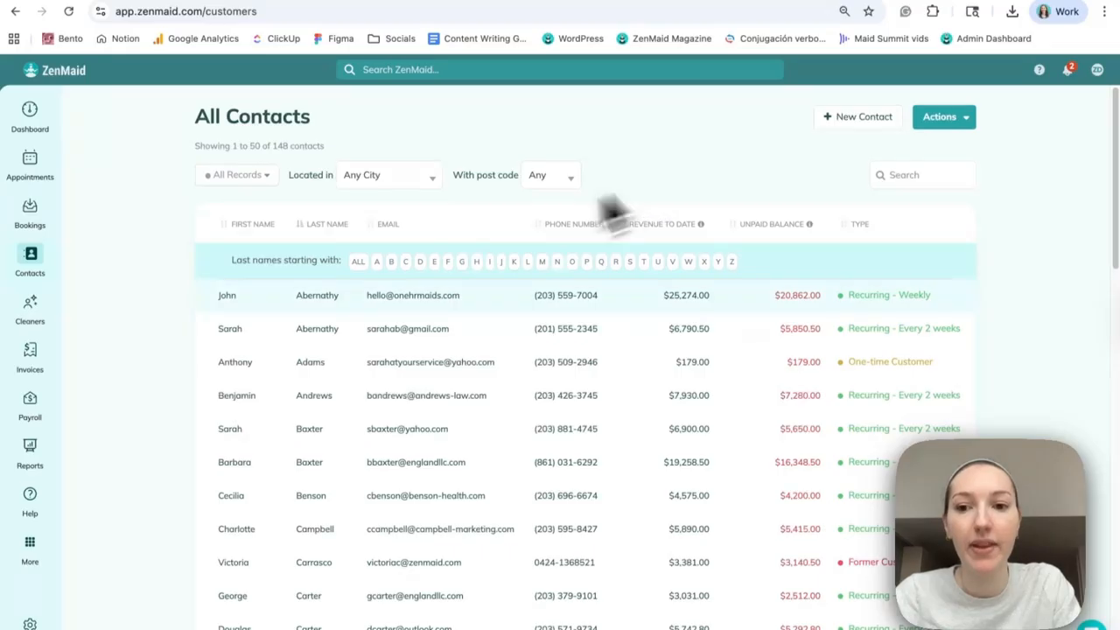
{"action": "mouse_move", "coordinate": [245, 315]}
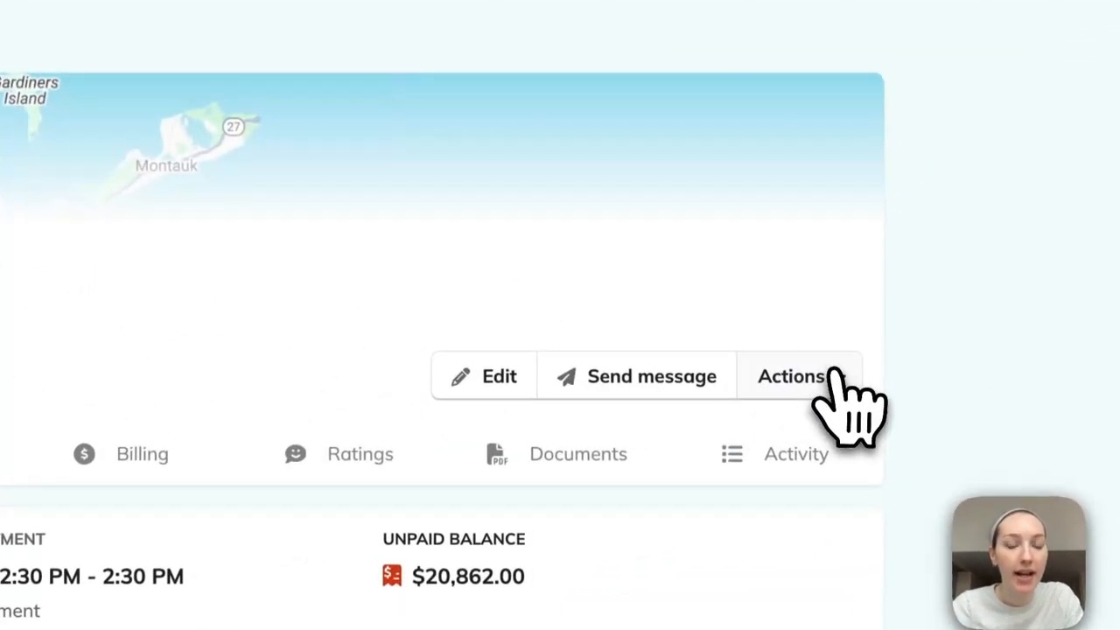
{"action": "left_click", "coordinate": [791, 375]}
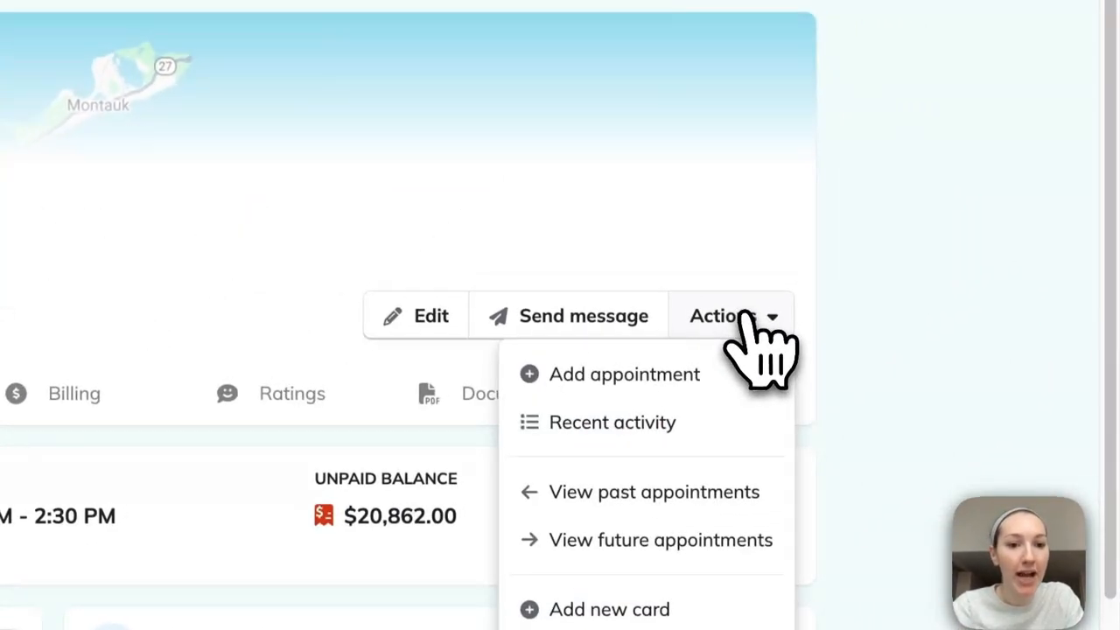
{"action": "left_click", "coordinate": [624, 373]}
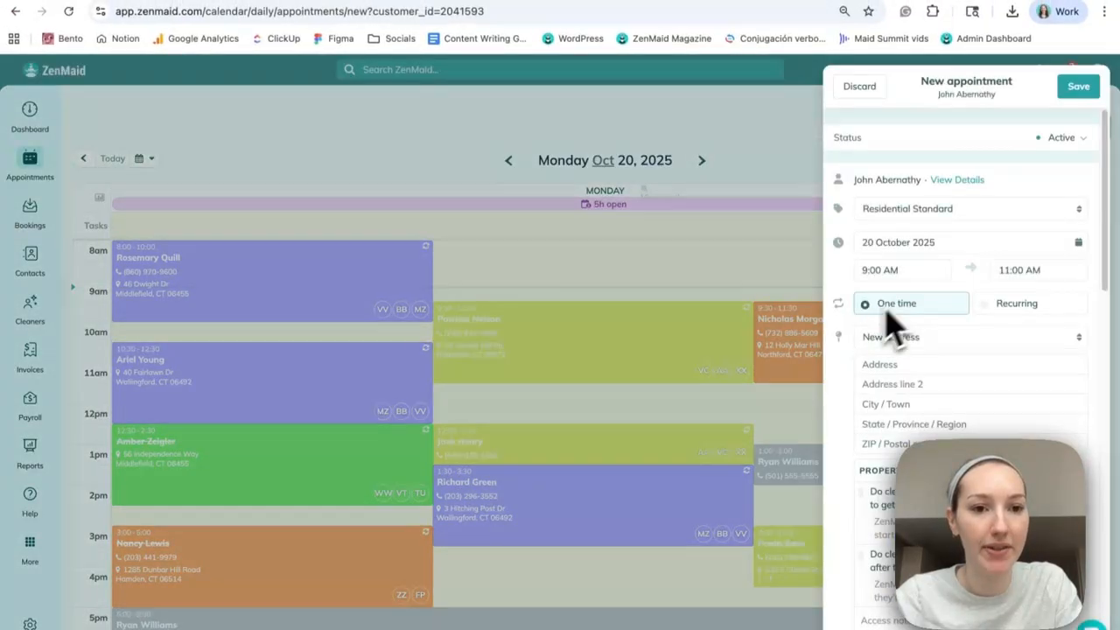
{"action": "mouse_move", "coordinate": [972, 202]}
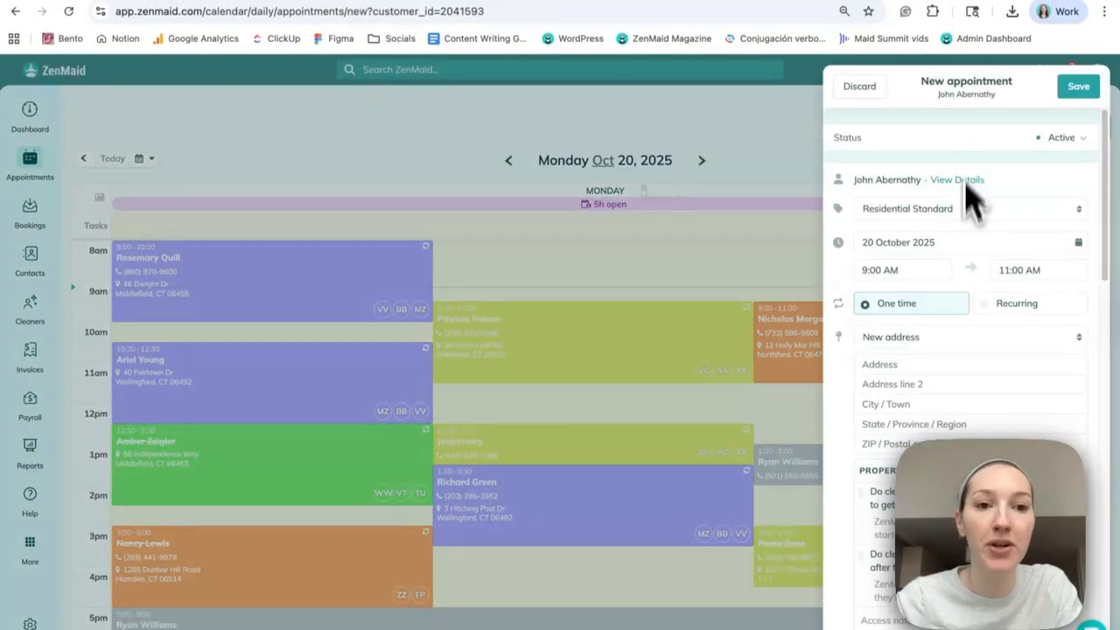
{"action": "scroll", "scroll_direction": "down", "scroll_amount": 3}
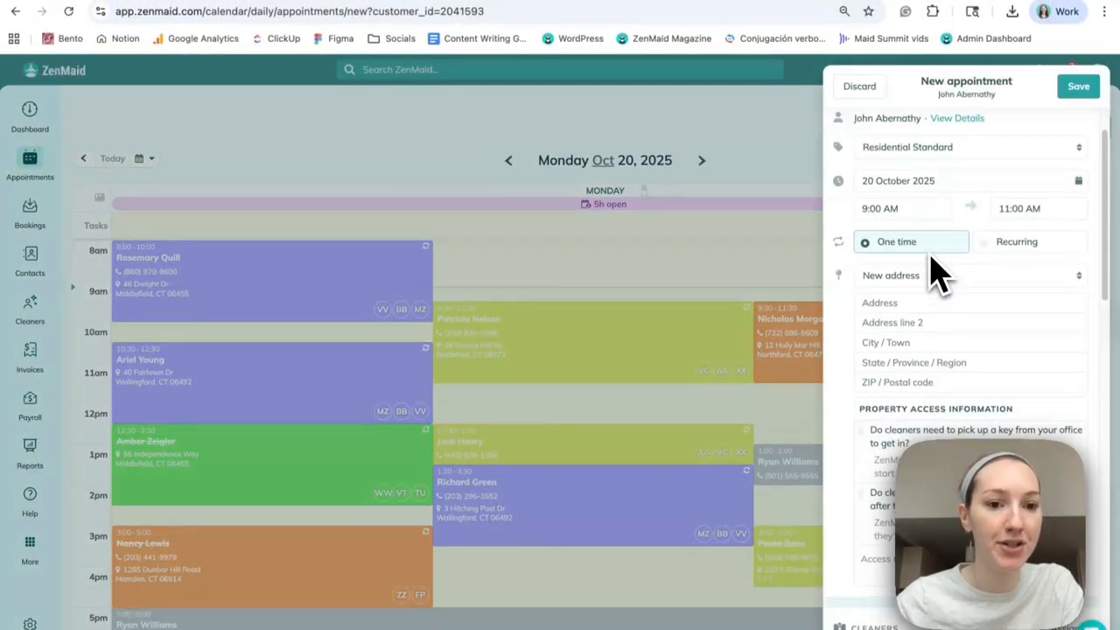
{"action": "scroll", "scroll_direction": "up", "scroll_amount": 3}
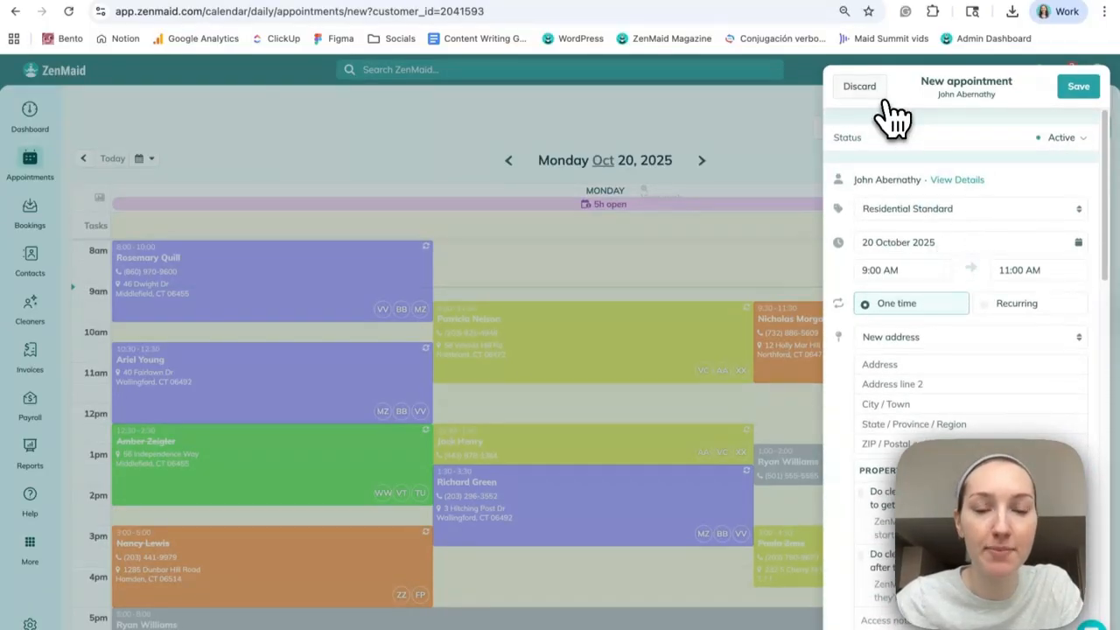
{"action": "left_click", "coordinate": [859, 86]}
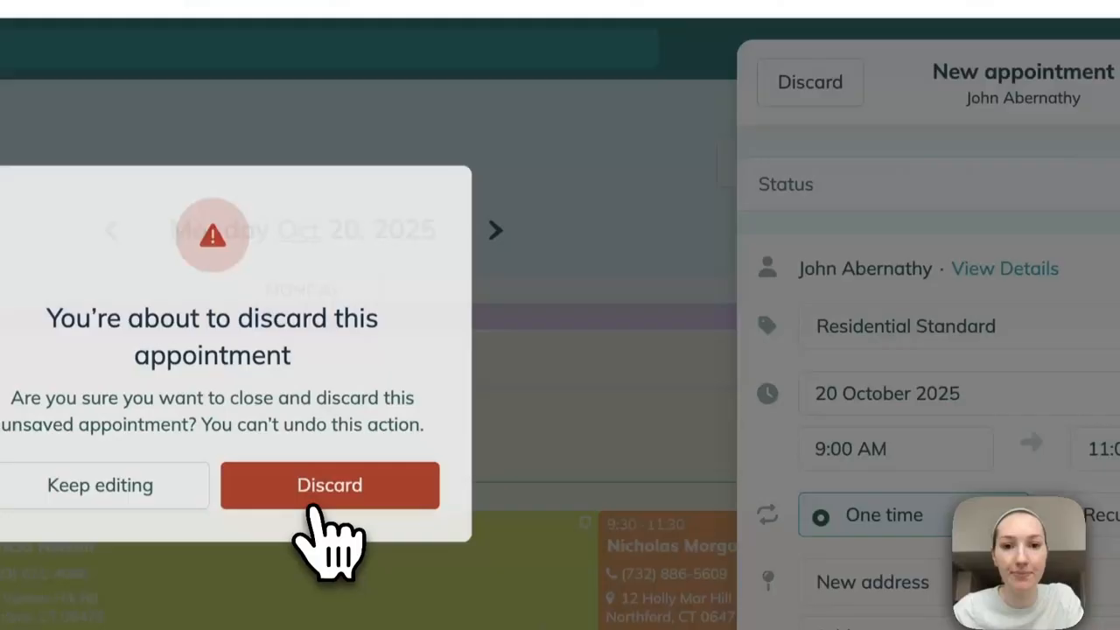
{"action": "left_click", "coordinate": [330, 484]}
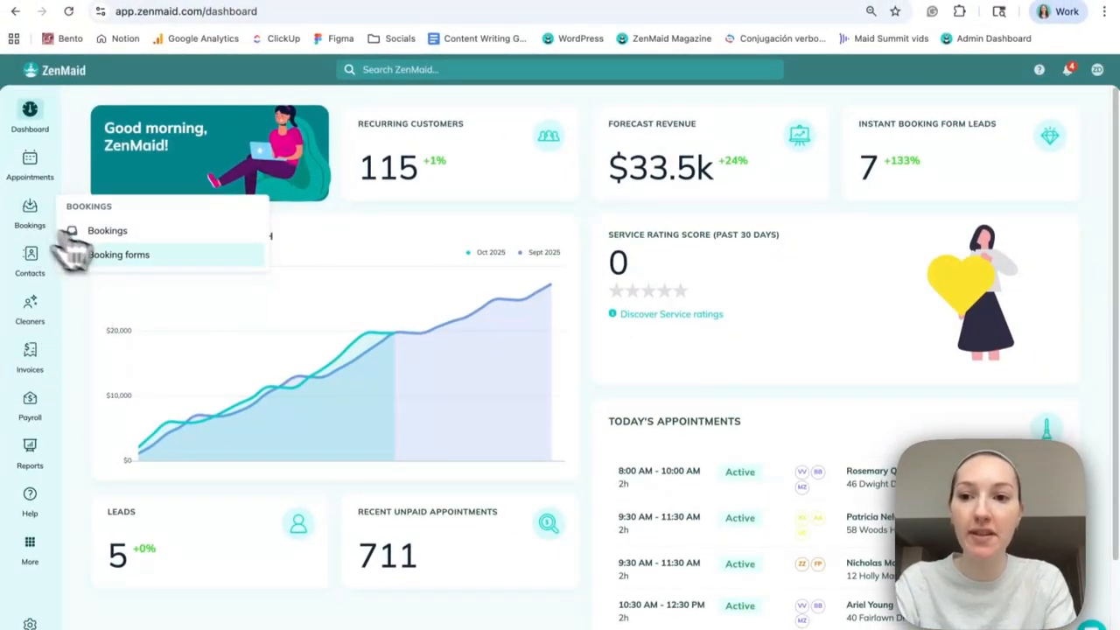
- Open Booking forms and scroll through the customer-facing form preview
{"action": "left_click", "coordinate": [119, 255]}
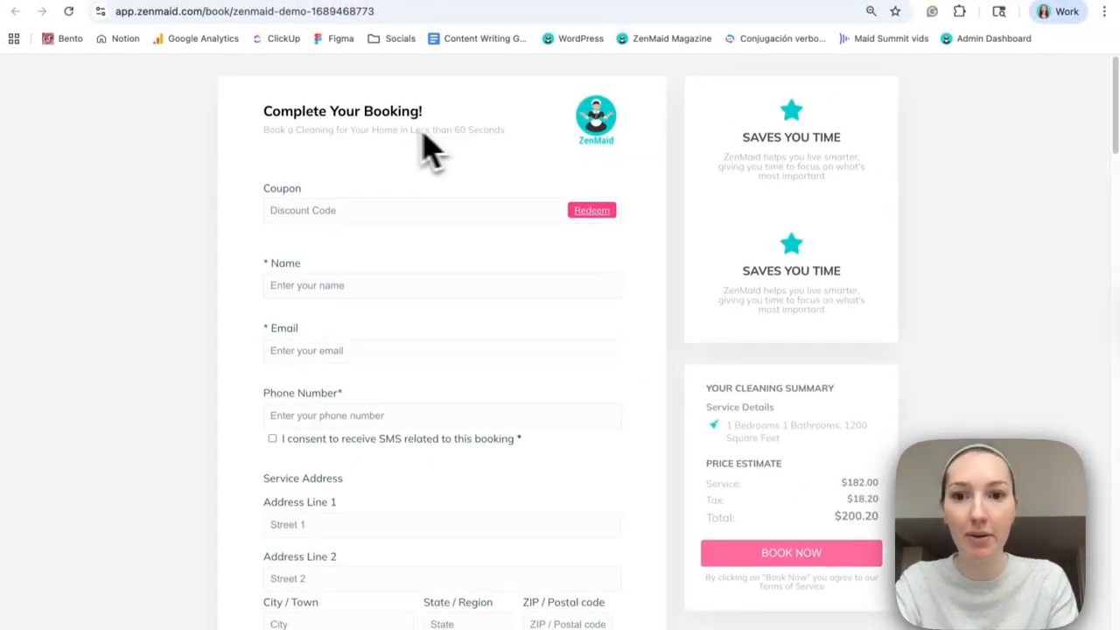
{"action": "scroll", "scroll_direction": "down", "scroll_amount": 3}
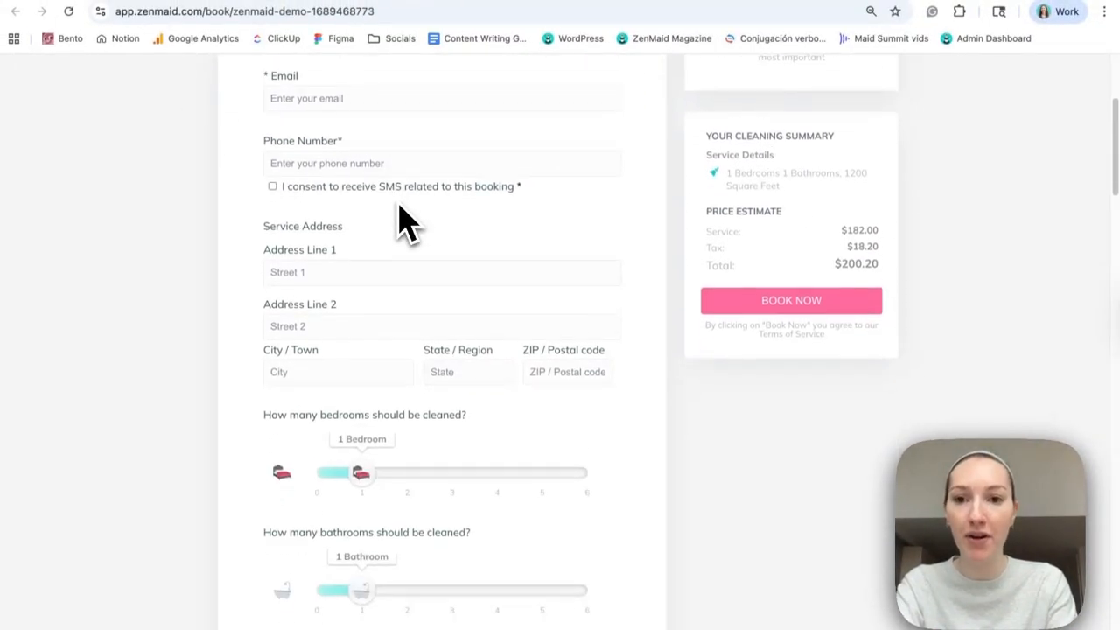
{"action": "scroll", "scroll_direction": "down", "scroll_amount": 3}
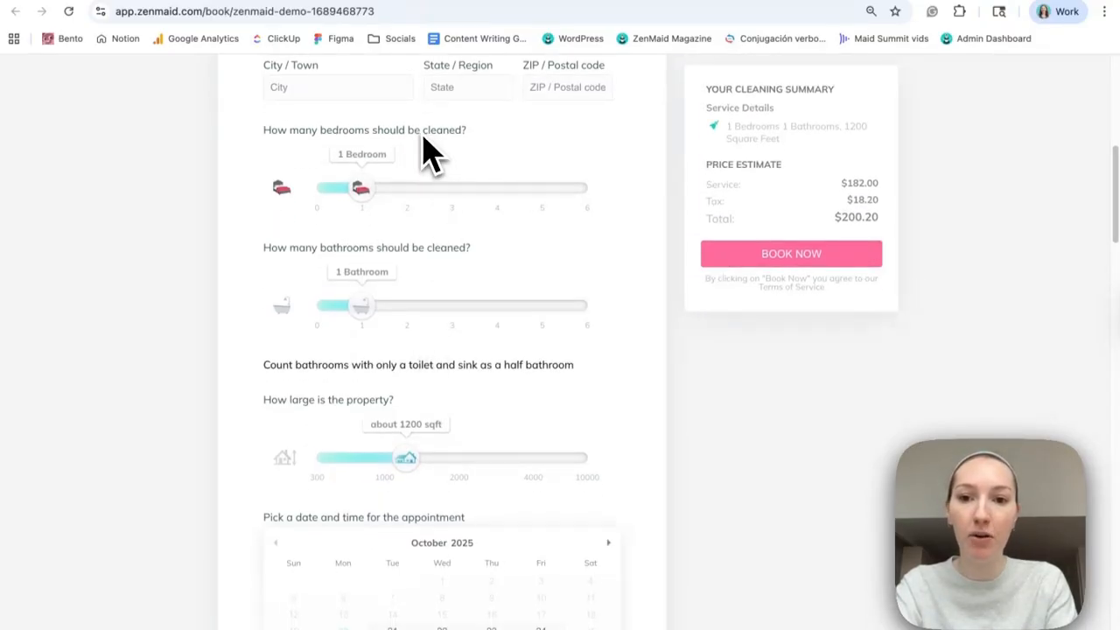
{"action": "scroll", "scroll_direction": "down", "scroll_amount": 3}
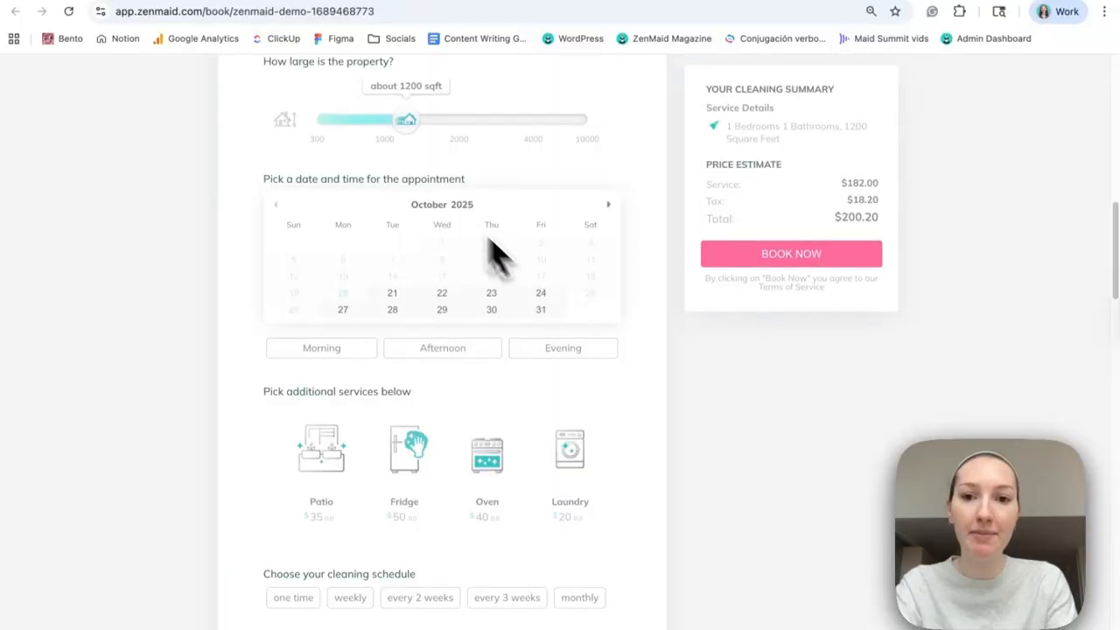
{"action": "scroll", "scroll_direction": "down", "scroll_amount": 3}
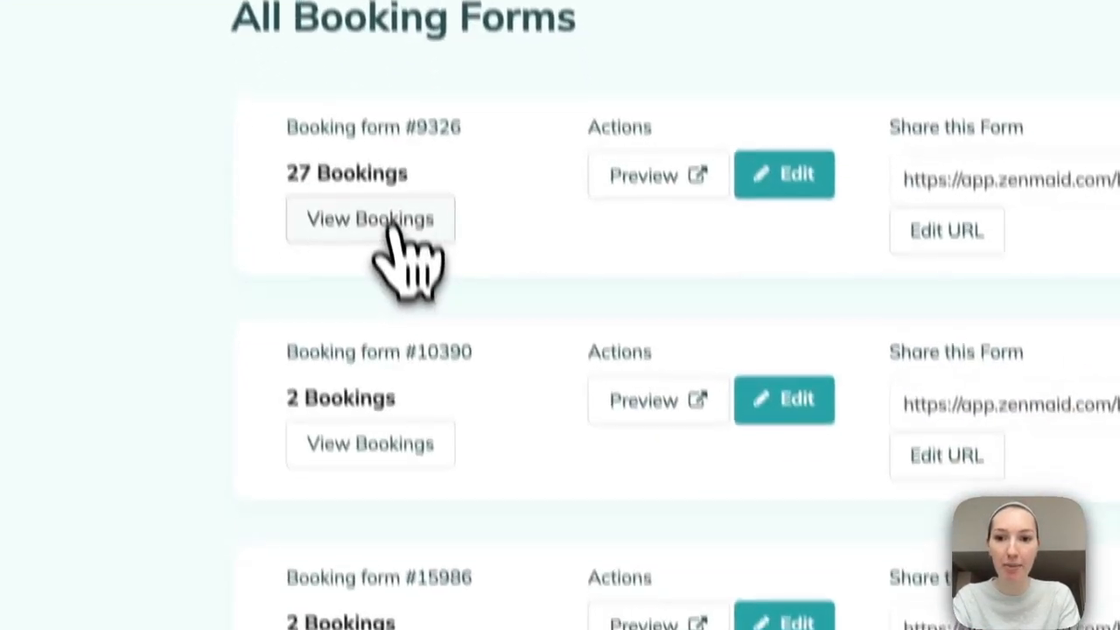
- Review bookings from Booking form #9326, then go back to the dashboard
{"action": "left_click", "coordinate": [370, 219]}
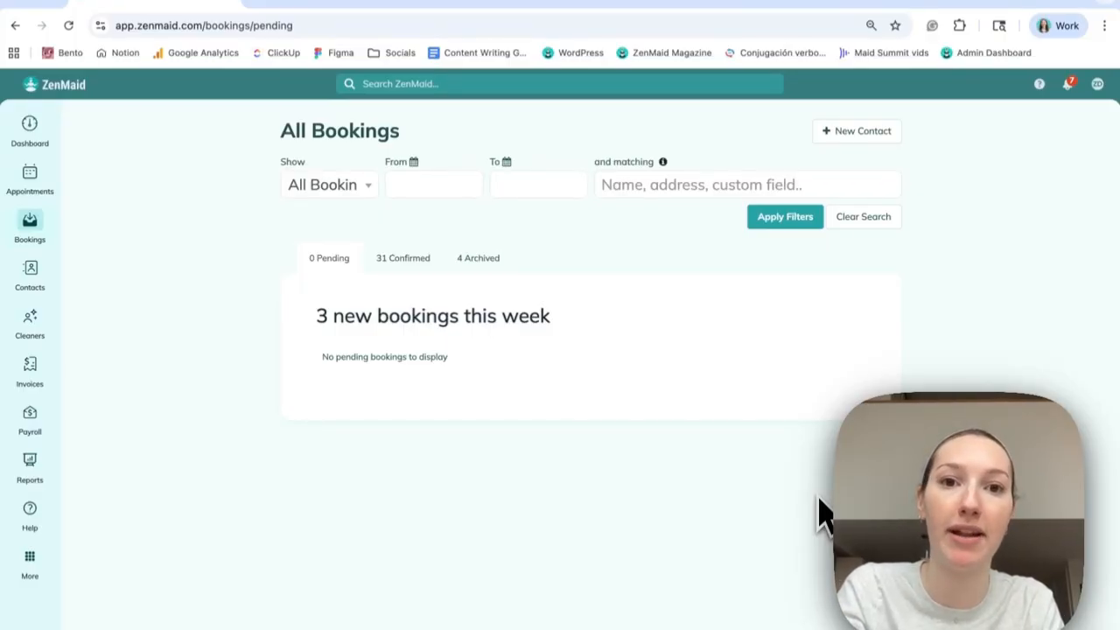
{"action": "left_click", "coordinate": [30, 131]}
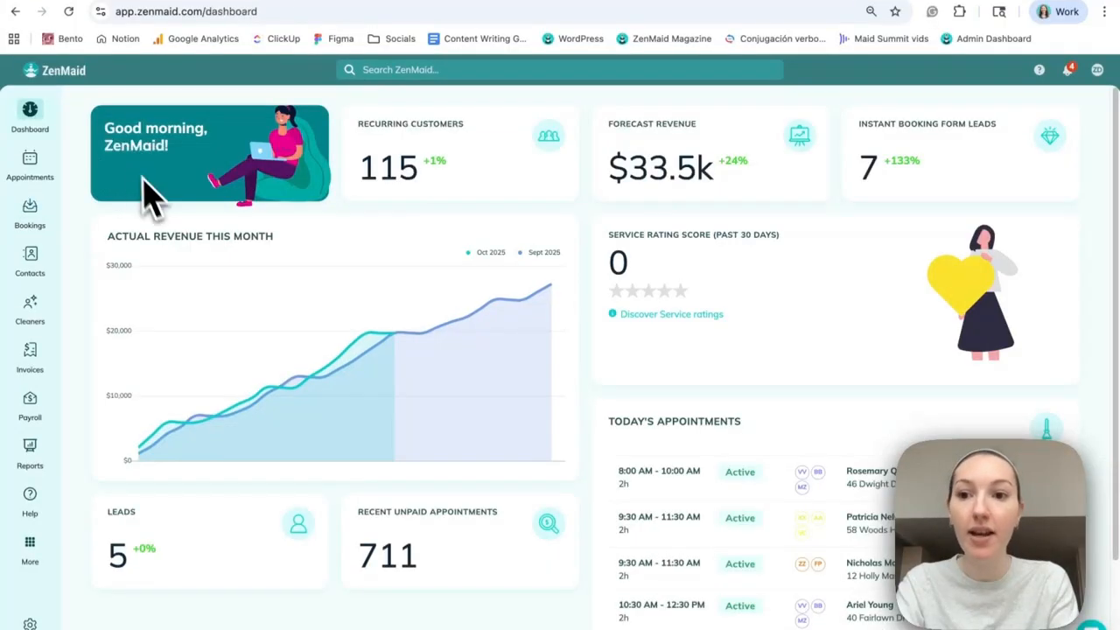
{"action": "mouse_move", "coordinate": [83, 241]}
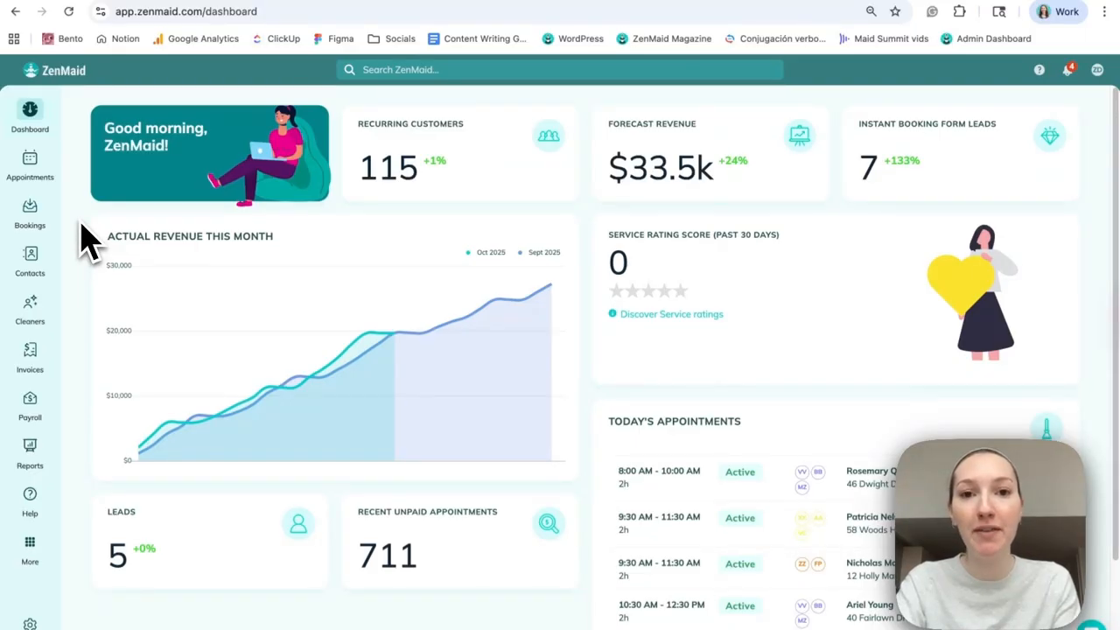